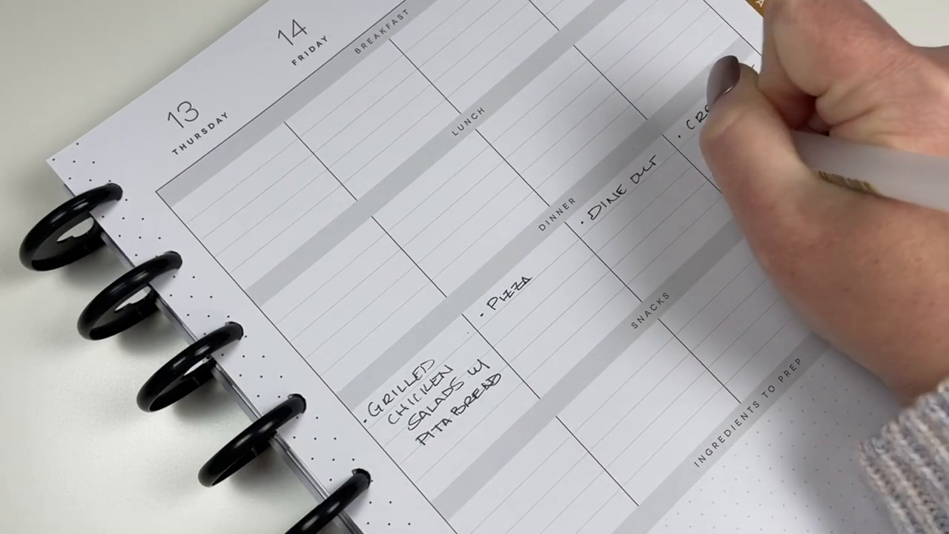
text(CRESCENT ROLL CHICKEN BAKE)
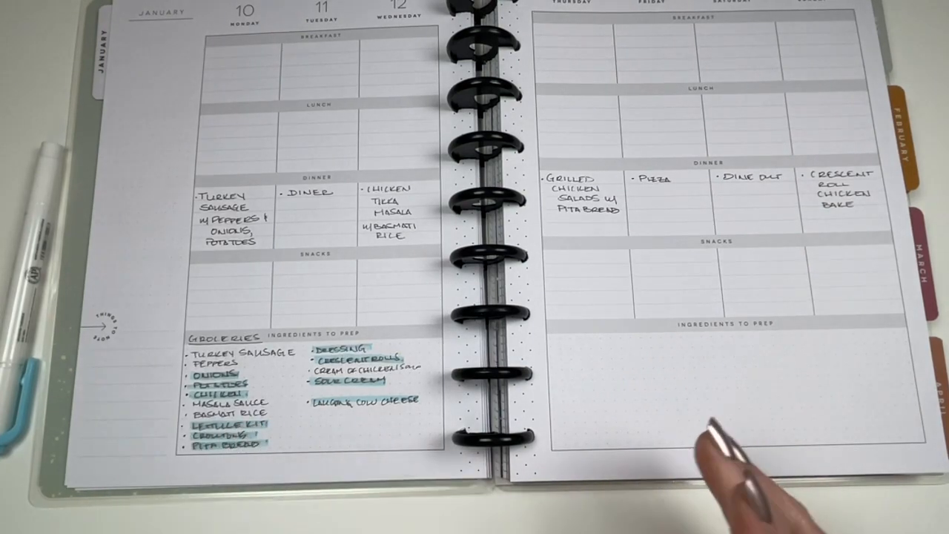
mouse_move(712, 475)
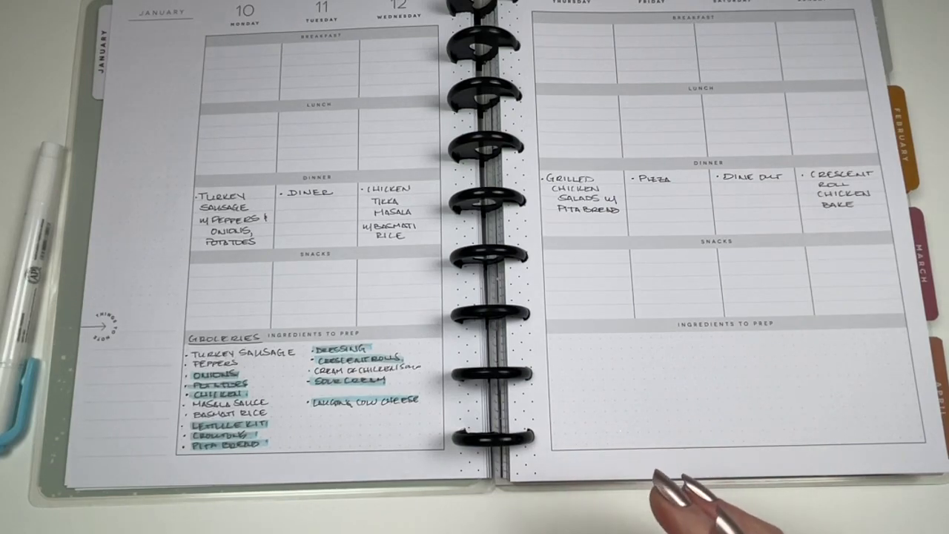